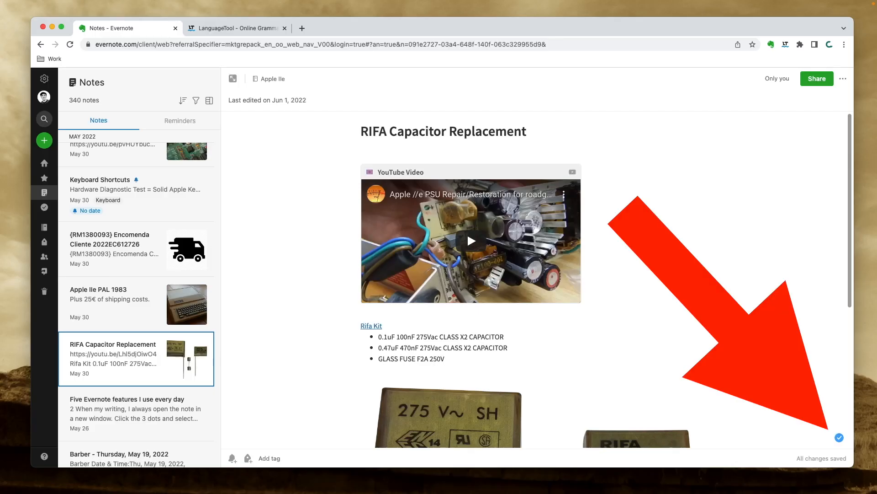
Step: Run LanguageTool on the 'RIFA Capacitor Replacement' note, finding no errors, then bring up LanguageTool's website
click(839, 437)
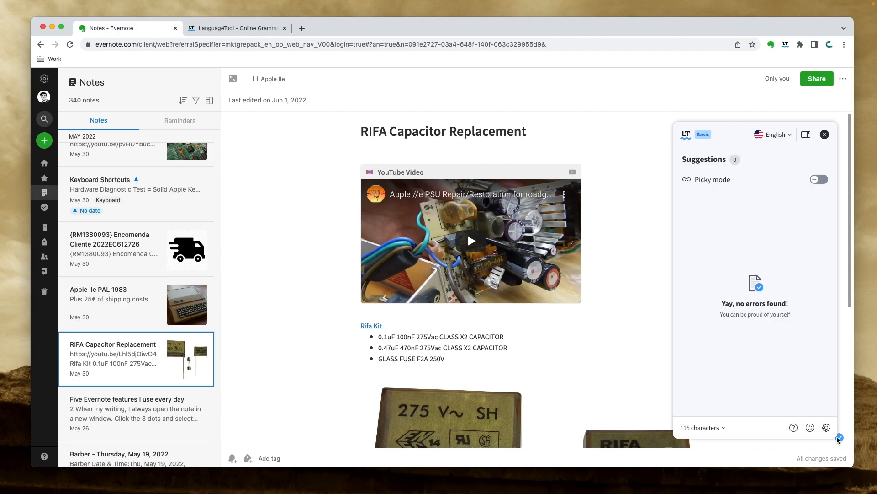
click(235, 28)
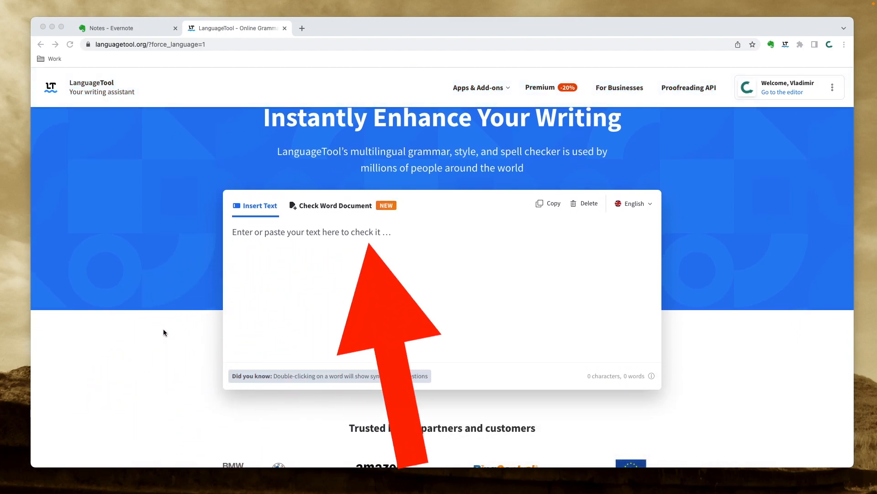
Step: Open LanguageTool's checking-language list to pick English (Australia)
click(633, 203)
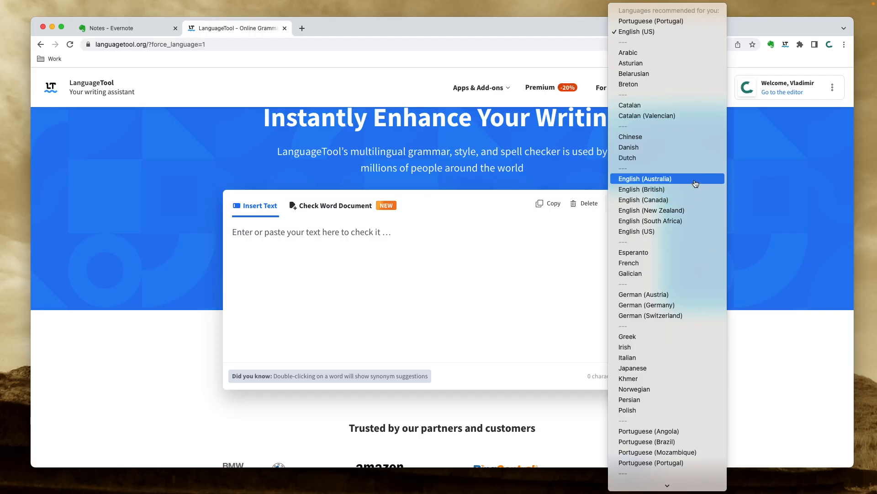
mouse_move(693, 179)
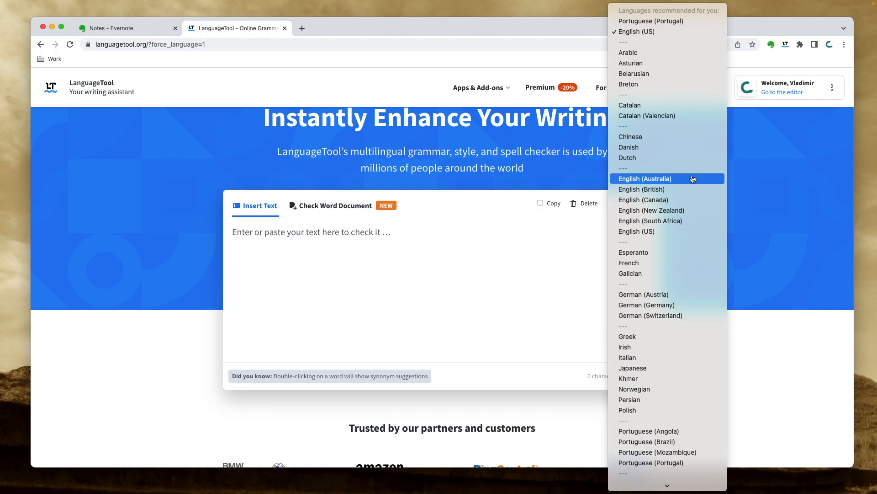
mouse_move(667, 451)
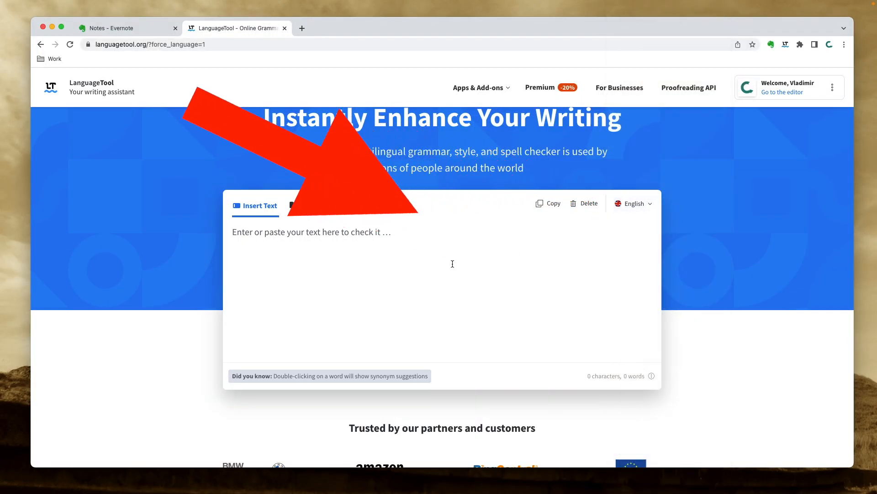
Step: Enter 'I cant believe summer is almost here...' and correct cant to can't
text(I cant believe summer is almost here. What are your vacation plans?)
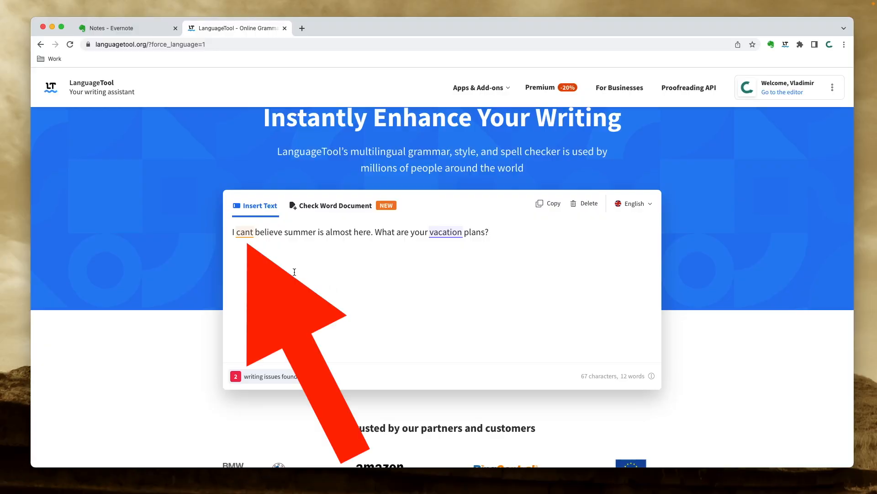
click(244, 232)
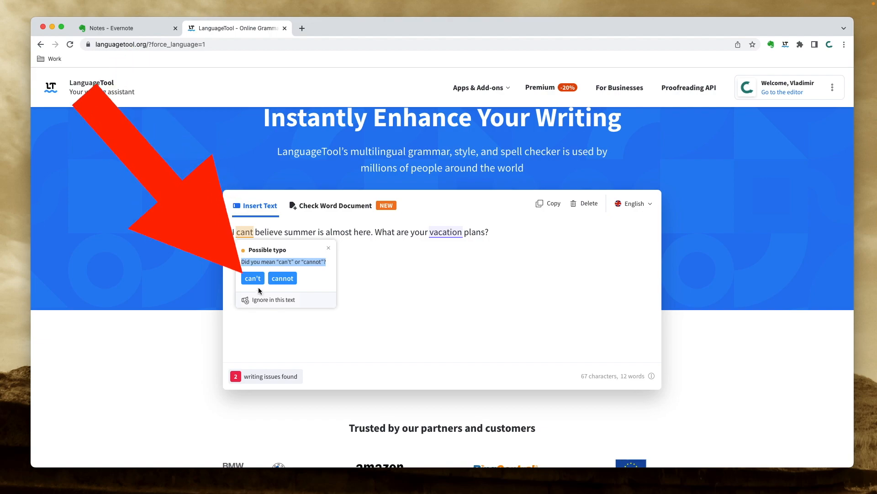
click(252, 278)
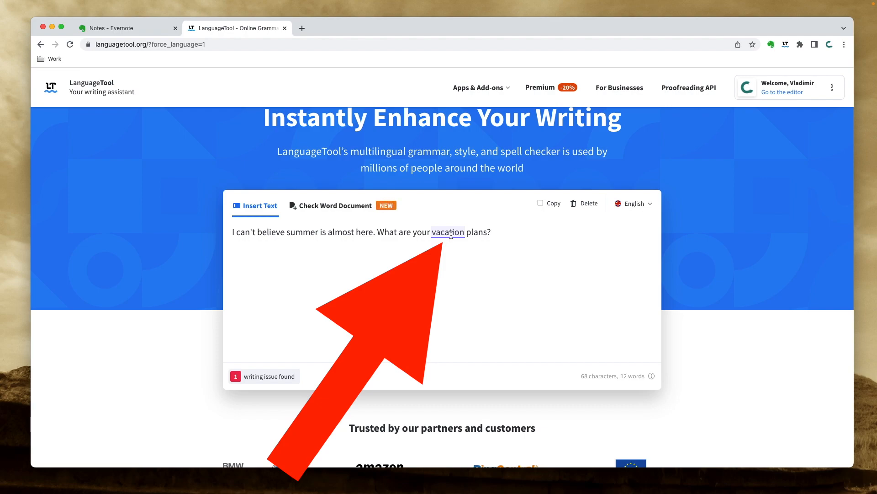
click(448, 231)
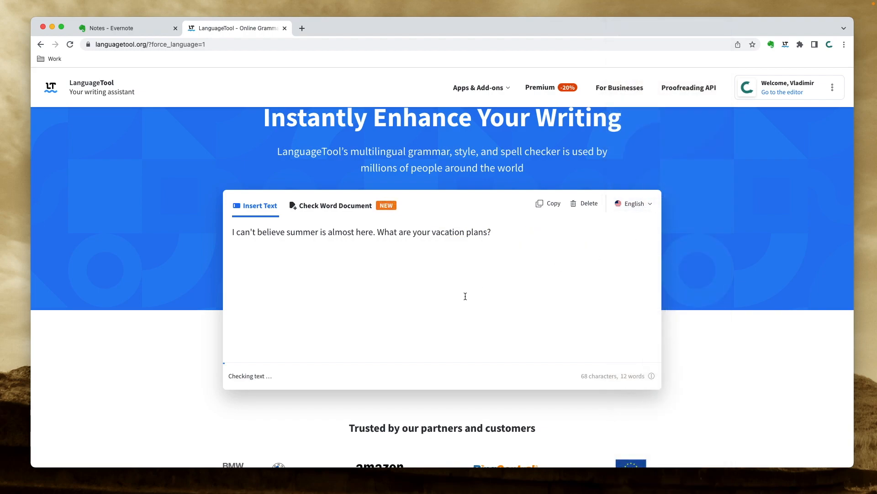
Step: Browse the homepage down to the footer and back, with the sentence now reading 'holiday plans'
scroll(down, 3)
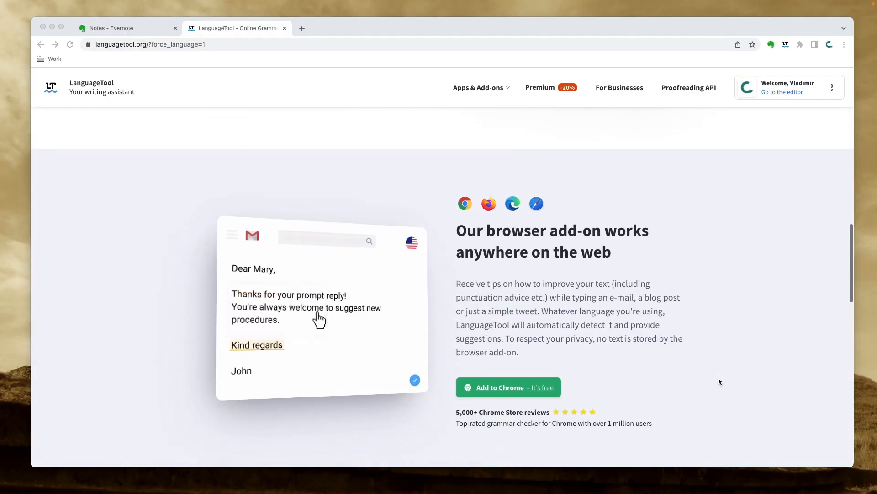
scroll(down, 3)
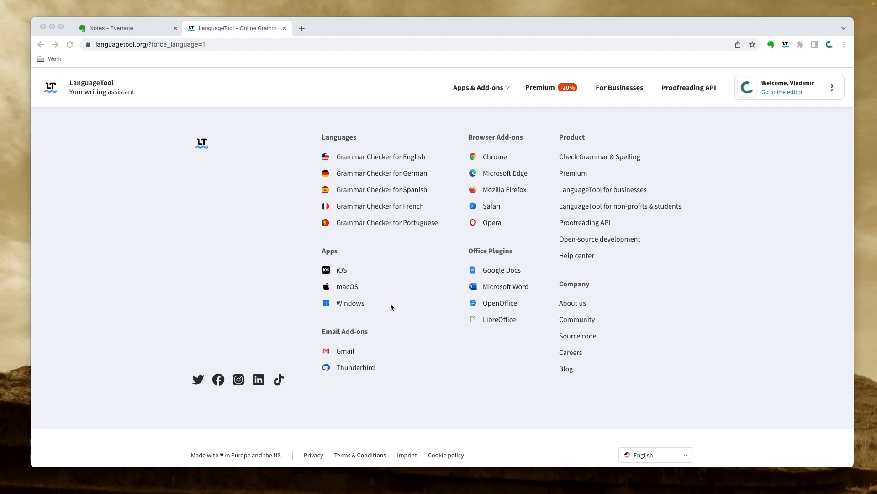
click(494, 156)
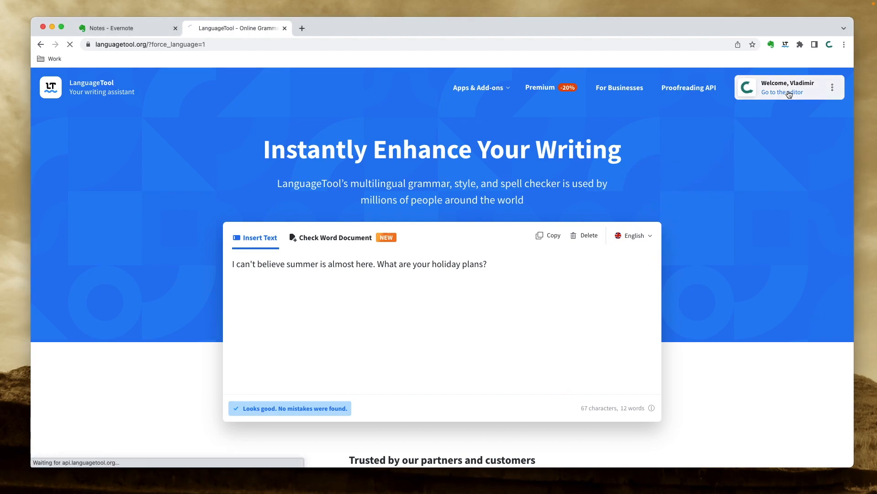
Step: Open the summer-plans sentence in the full LanguageTool editor to see its cant and vacation suggestions
click(782, 93)
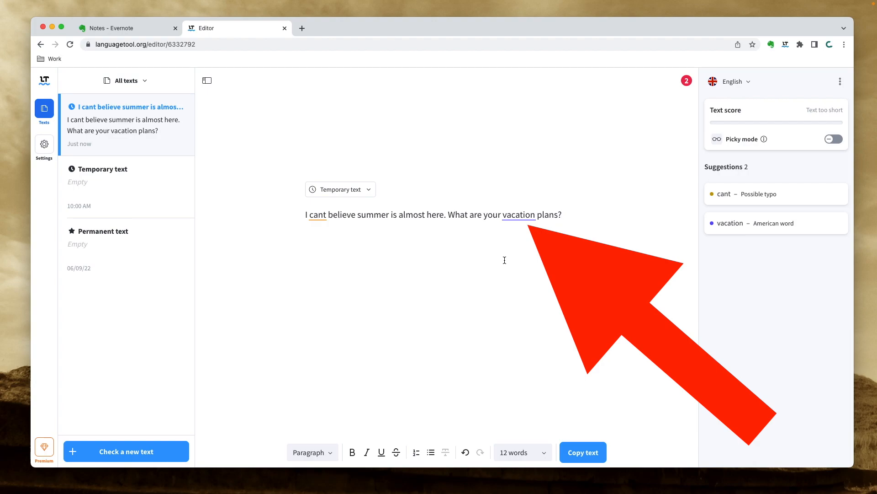
click(316, 215)
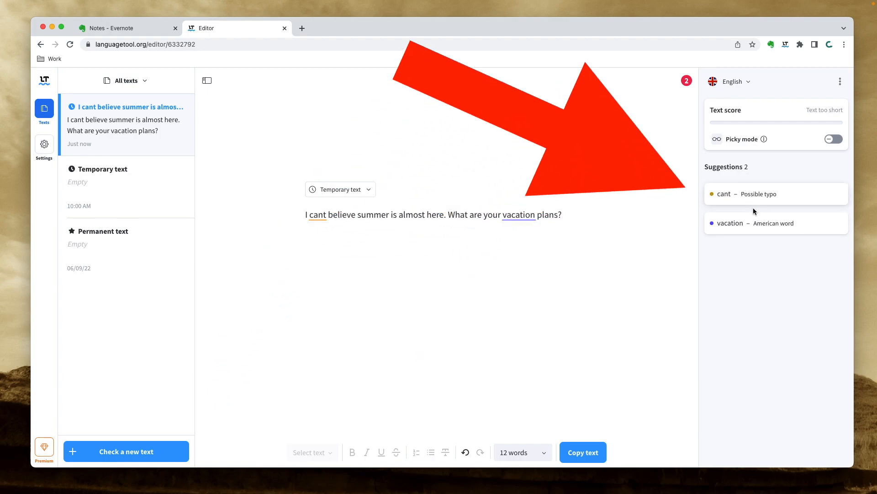
mouse_move(759, 328)
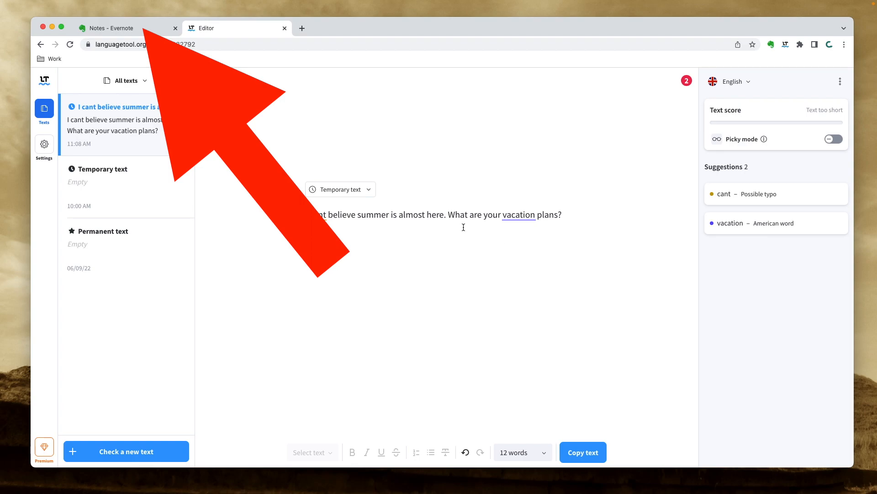
click(112, 28)
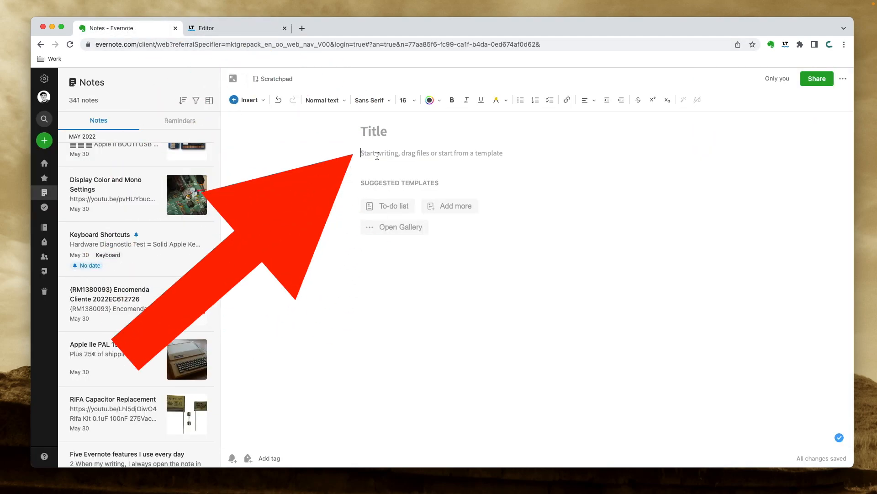
Step: Write the summer-plans sentence in a new Evernote note and review its two suggestions
text(I cant believe summer is almost here. What are your vacation plans?)
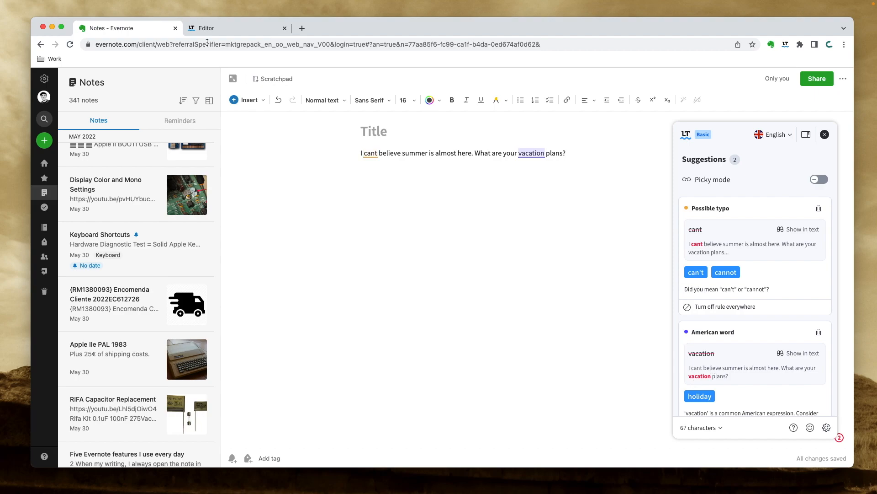
click(235, 28)
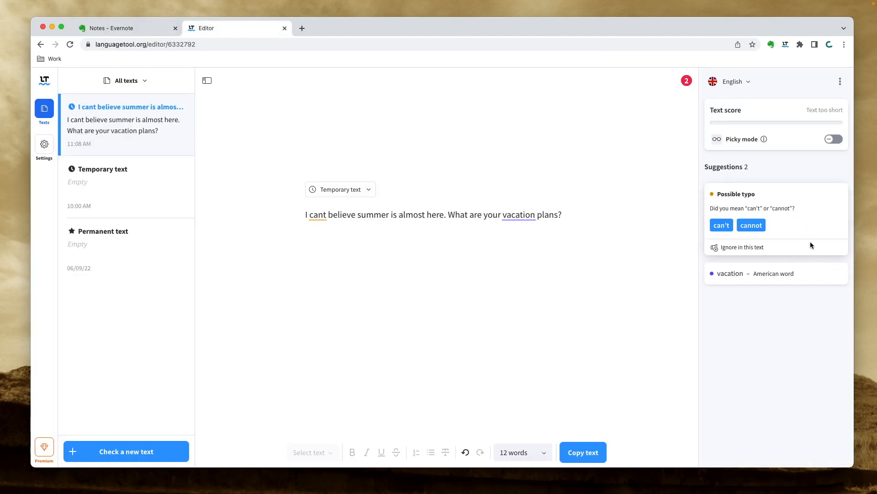
Step: Collapse the cant suggestion card and enable Picky mode in the web editor
click(833, 139)
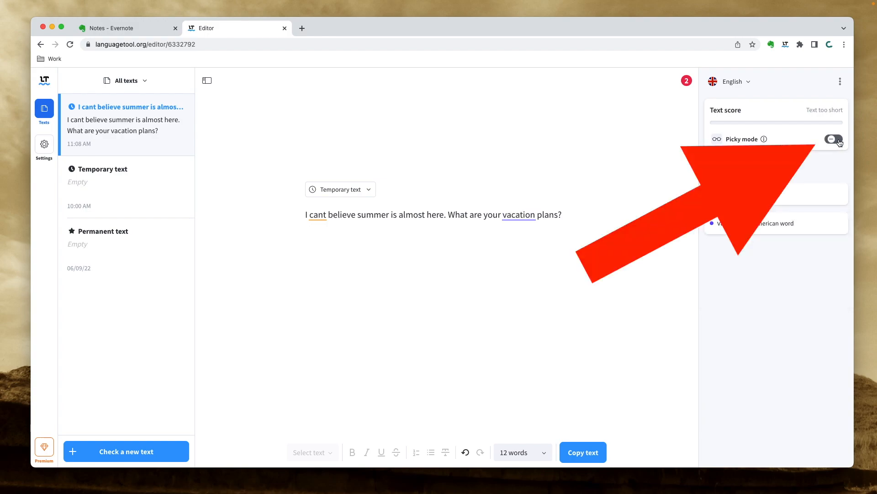
click(833, 138)
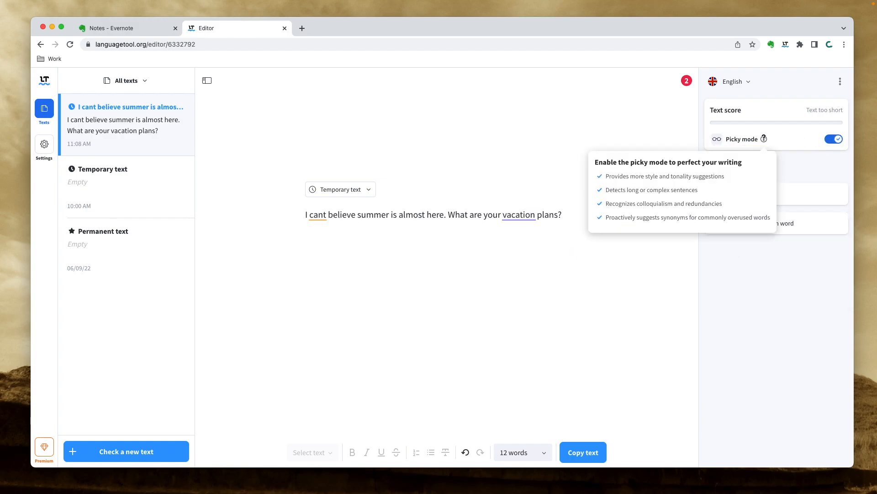
click(127, 28)
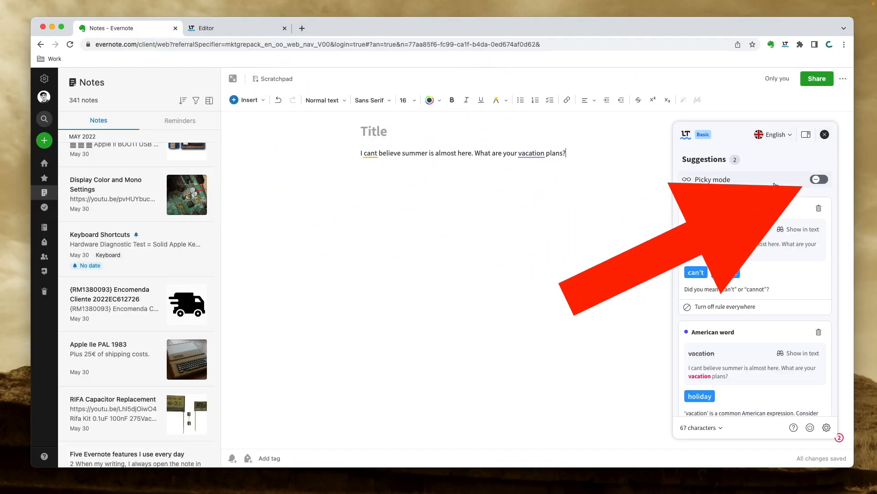
Step: Switch on Picky mode in the Evernote note's LanguageTool extension panel
click(818, 179)
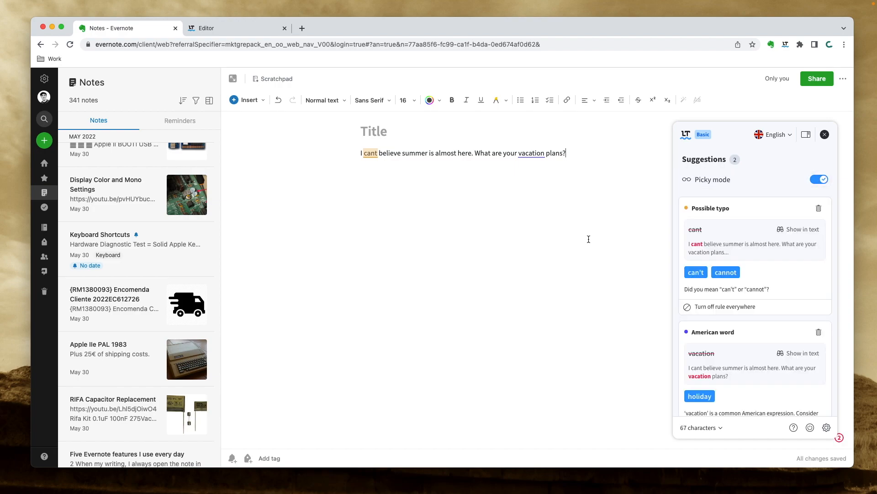
mouse_move(578, 242)
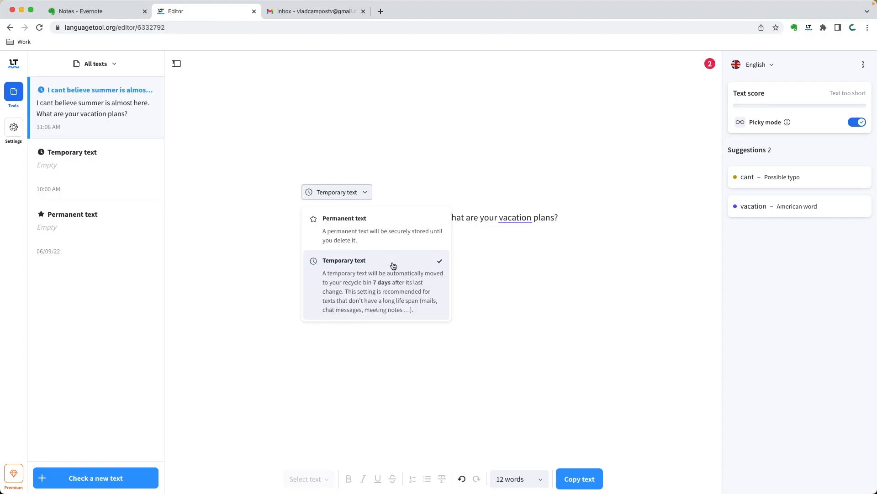
mouse_move(392, 229)
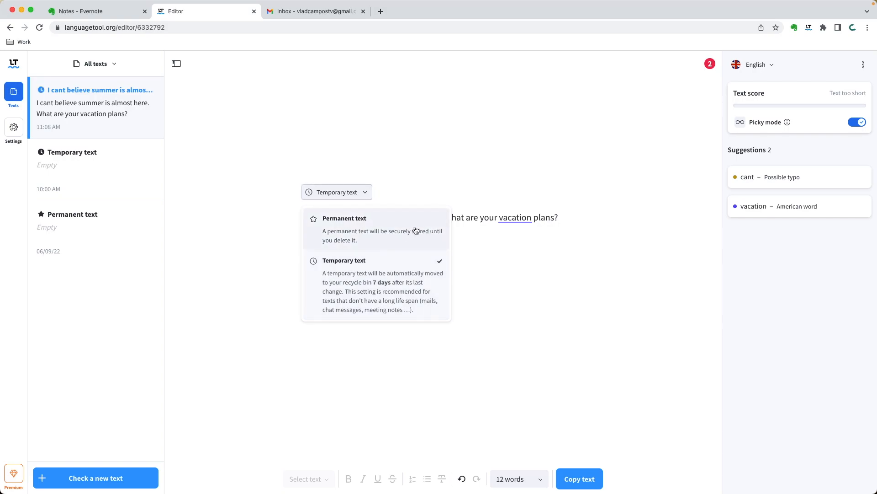
Step: Save the sentence as a permanent text, filter to Permanent texts, then start a new text
click(344, 219)
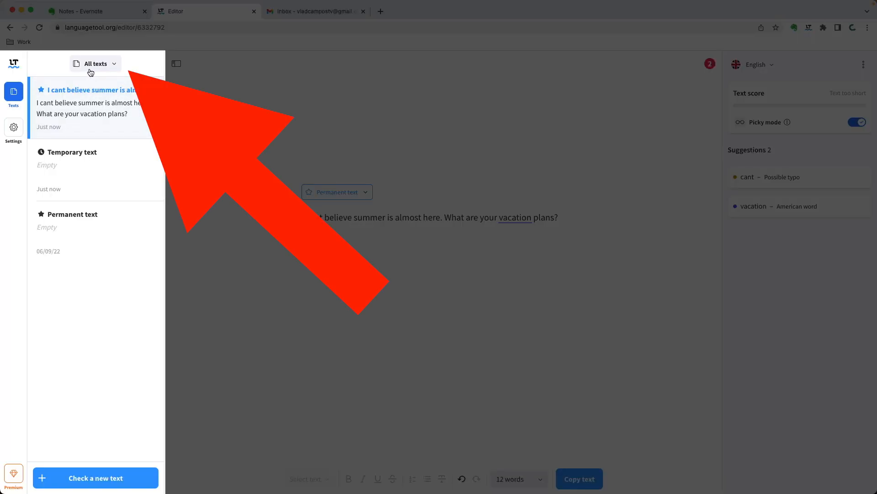
click(95, 63)
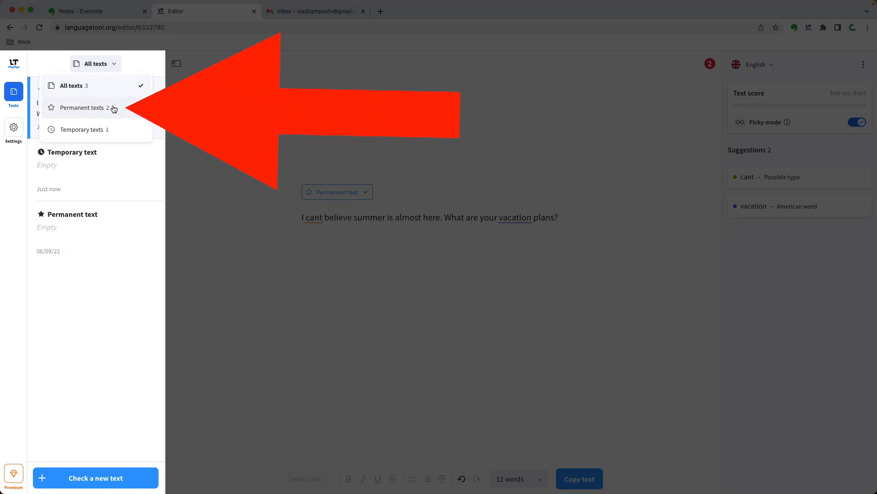
click(83, 108)
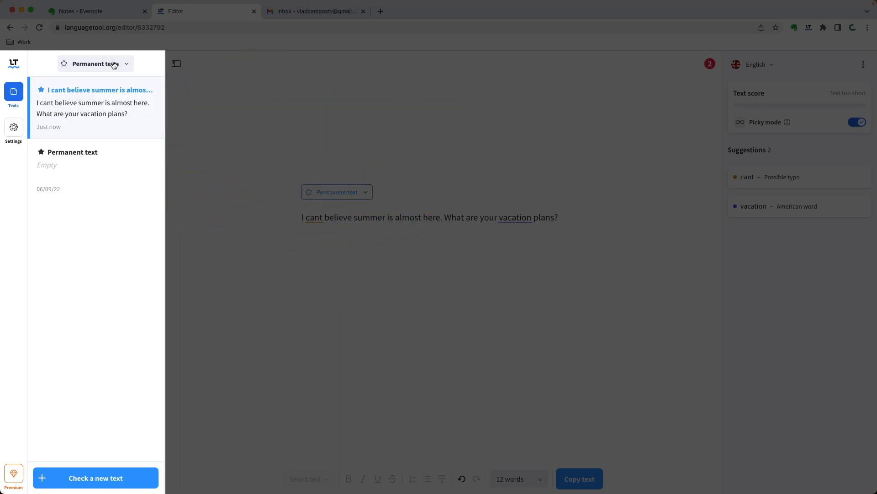
click(95, 63)
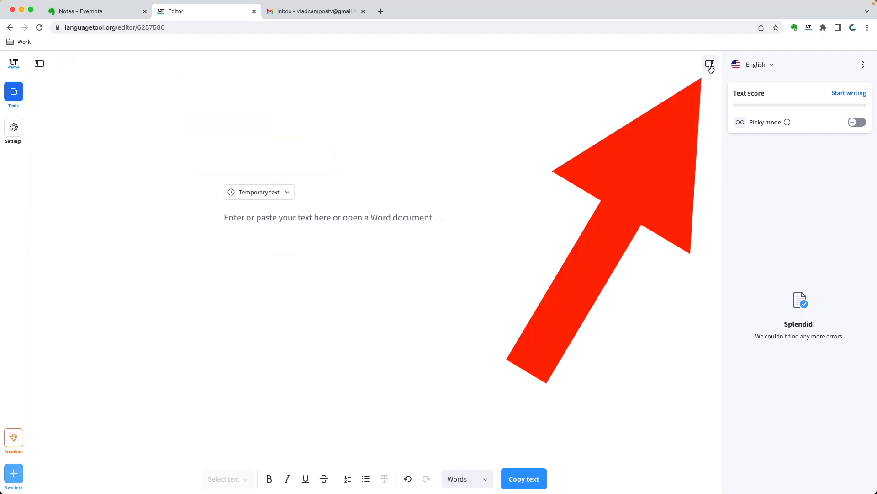
click(710, 64)
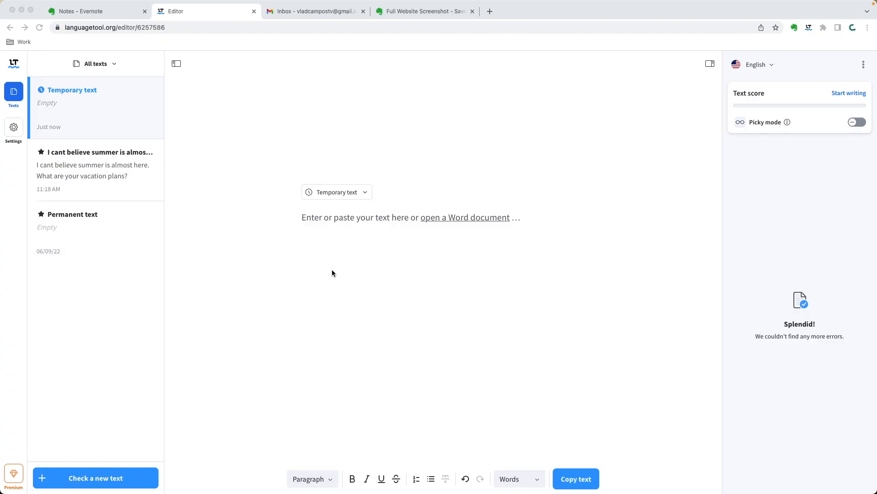
Step: Type 'vladcampos' into the new text and bring up its spelling-mistake card
text(vladd)
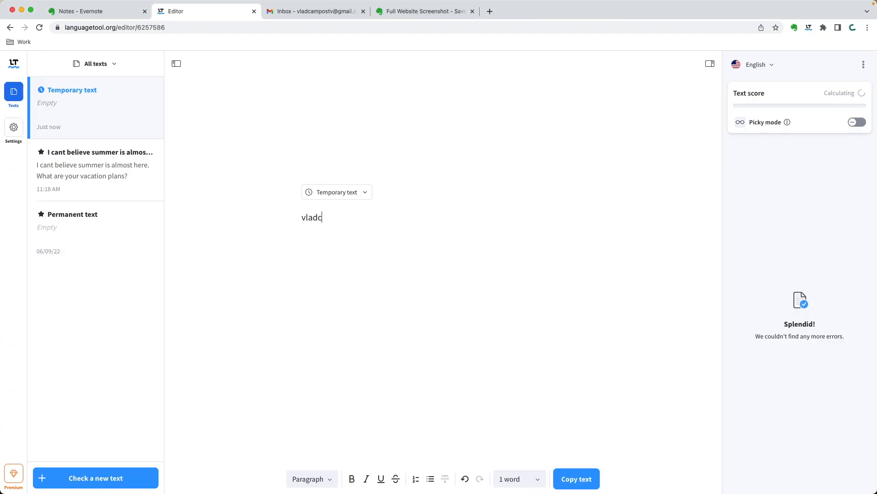
text(campos)
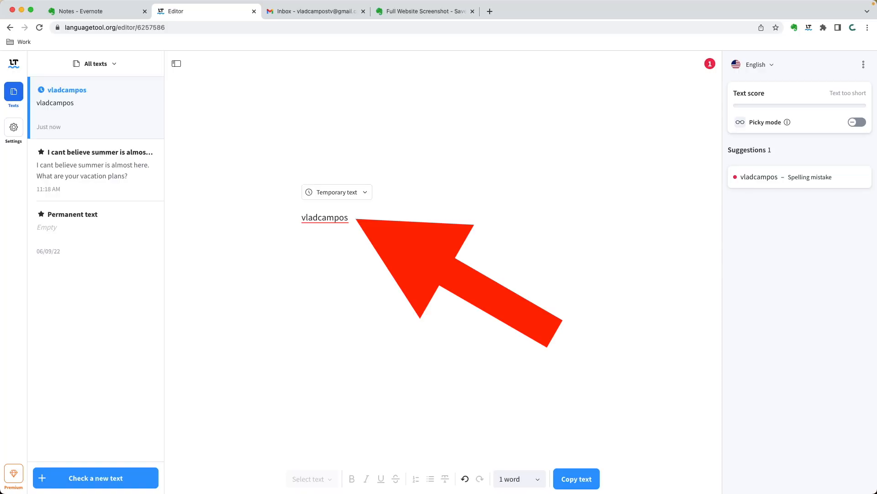
click(325, 217)
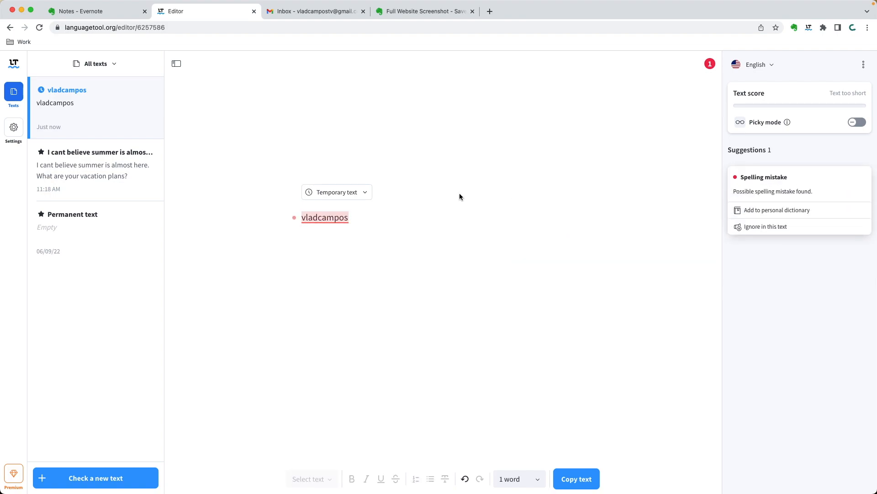
click(325, 217)
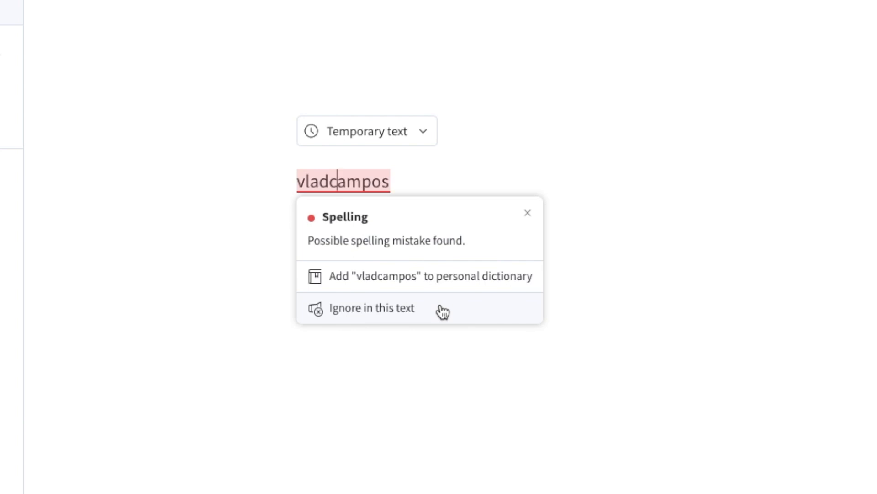
mouse_move(431, 307)
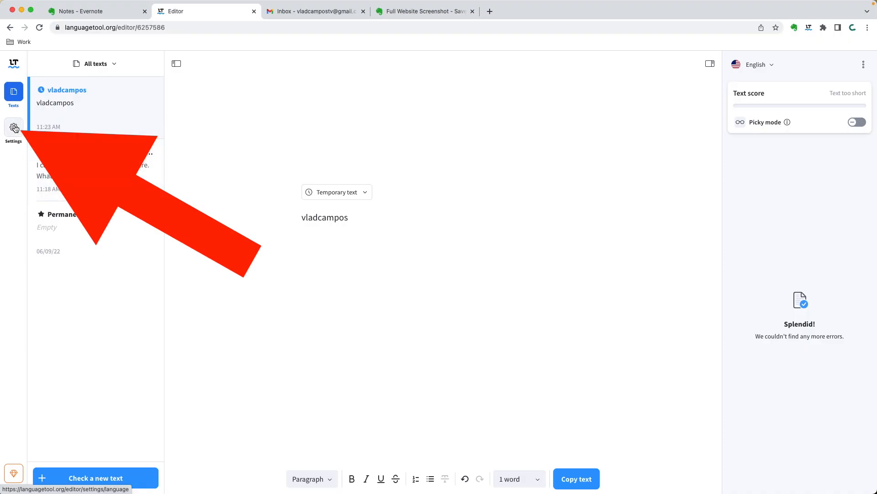
Step: Switch the editor appearance to Dark, preview the texts, then return to Settings
click(13, 129)
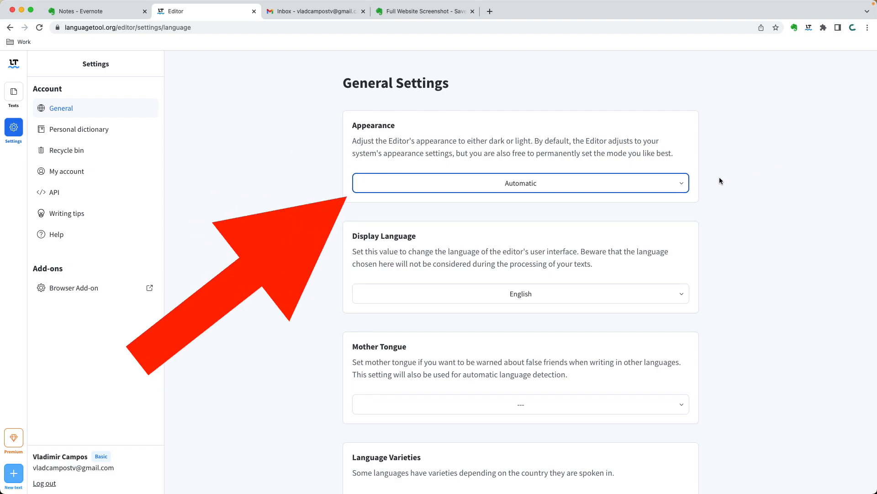
click(520, 183)
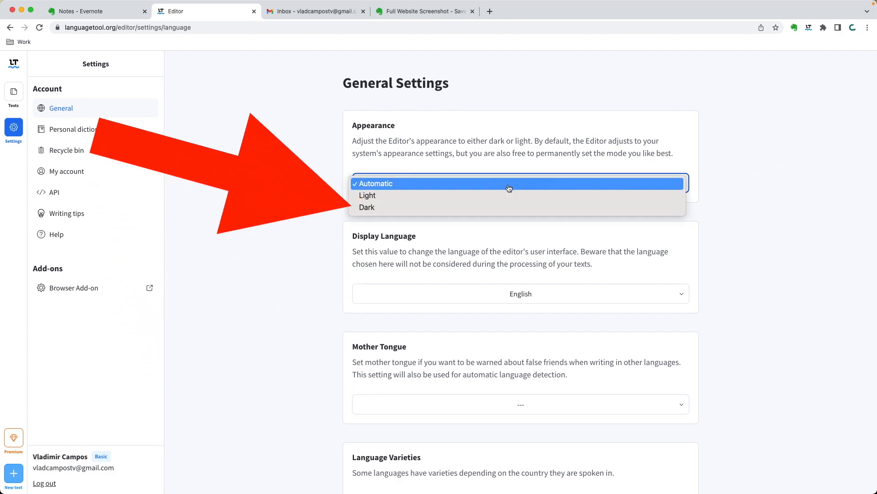
click(367, 207)
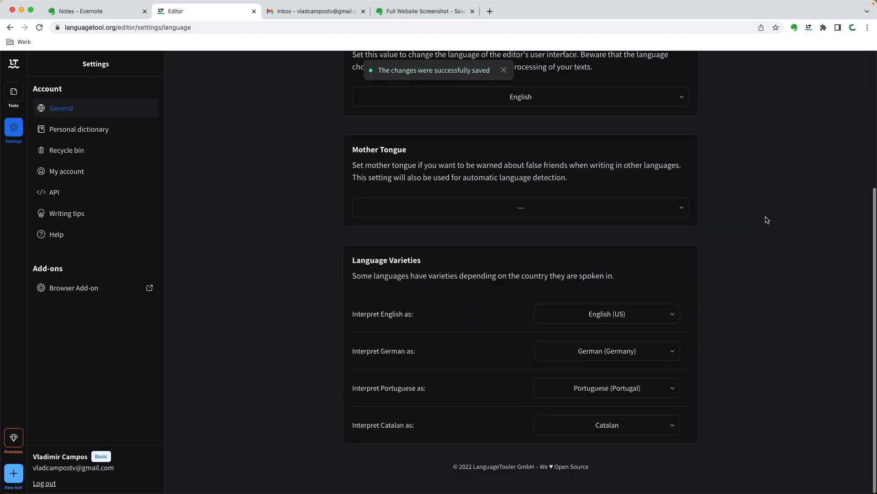
click(13, 92)
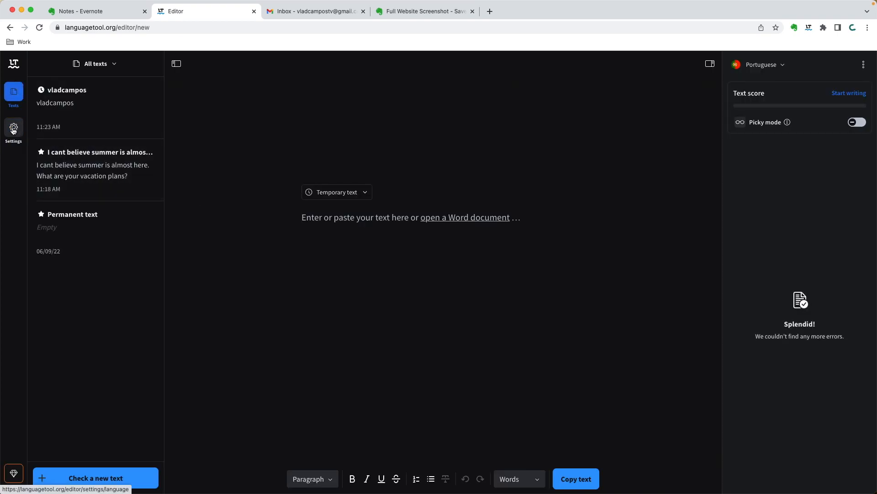
click(12, 129)
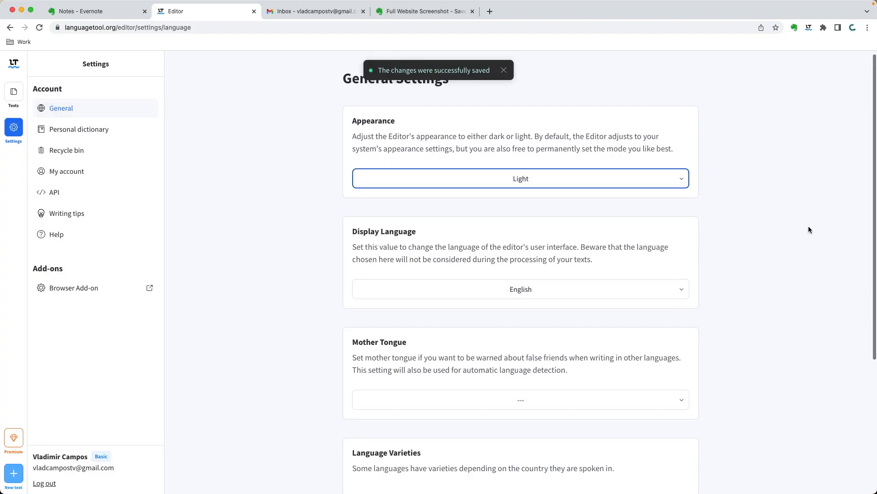
scroll(down, 3)
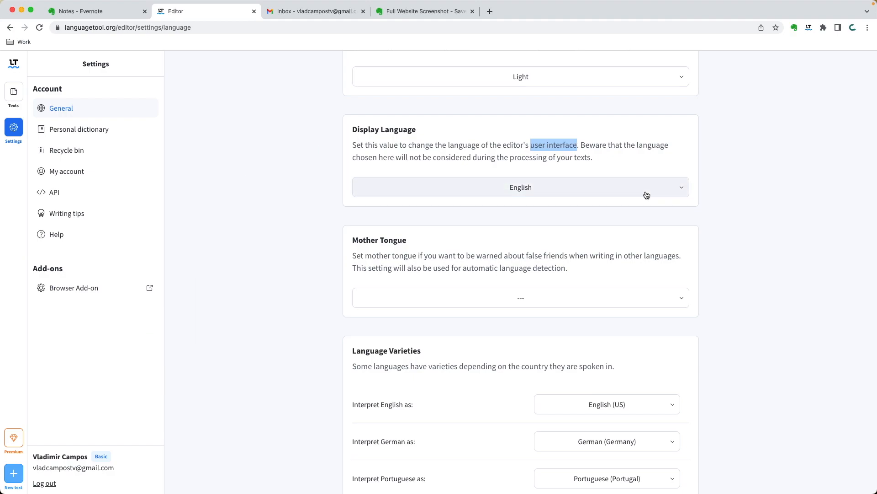
Step: Set mother tongue to Portuguese and English to British, then view the personal dictionary
click(520, 187)
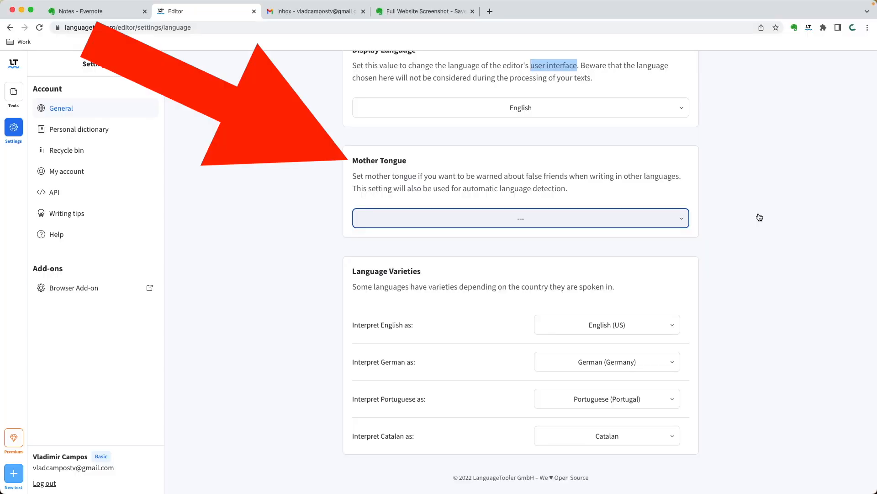
click(520, 218)
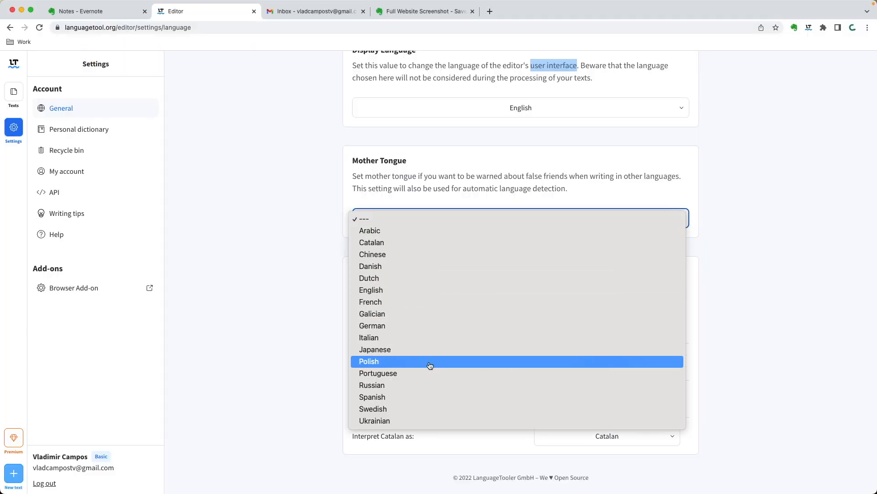
click(378, 372)
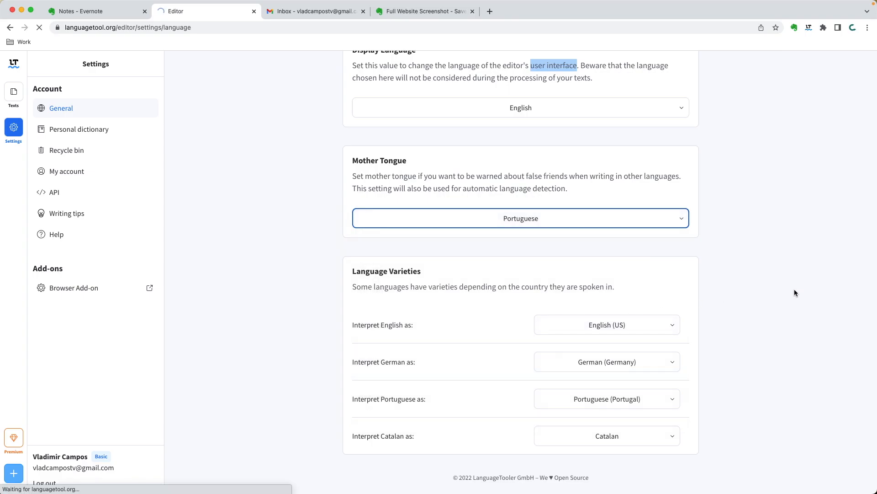
click(607, 325)
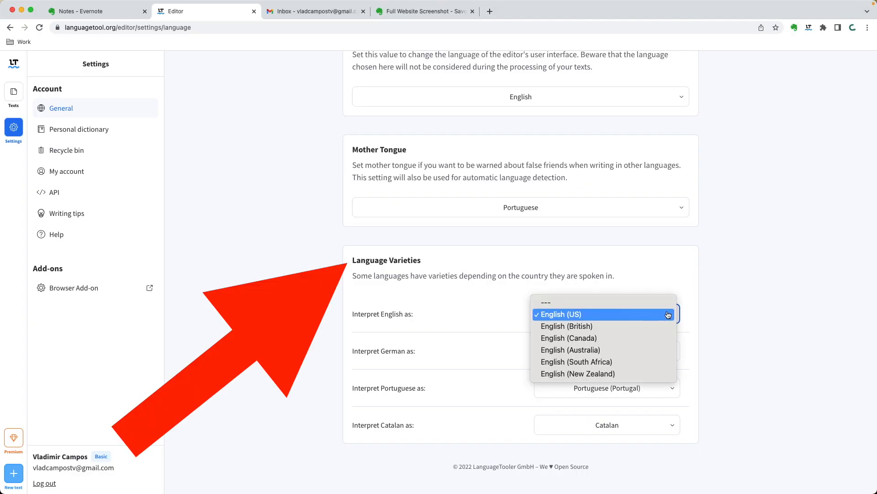
click(566, 326)
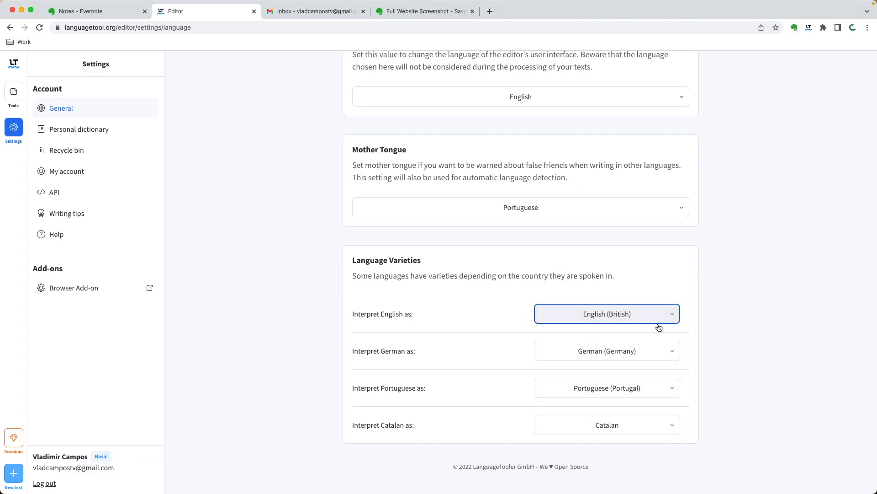
click(79, 129)
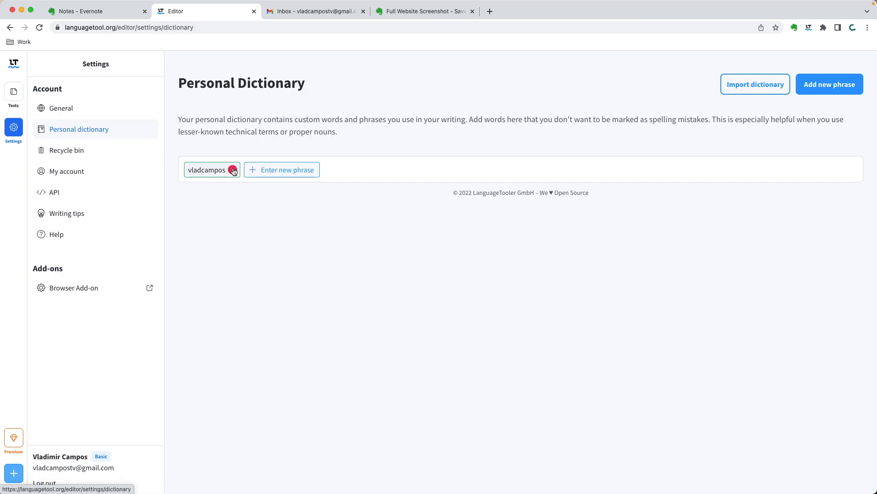
Step: Delete the vladcampos entry from the personal dictionary
click(232, 170)
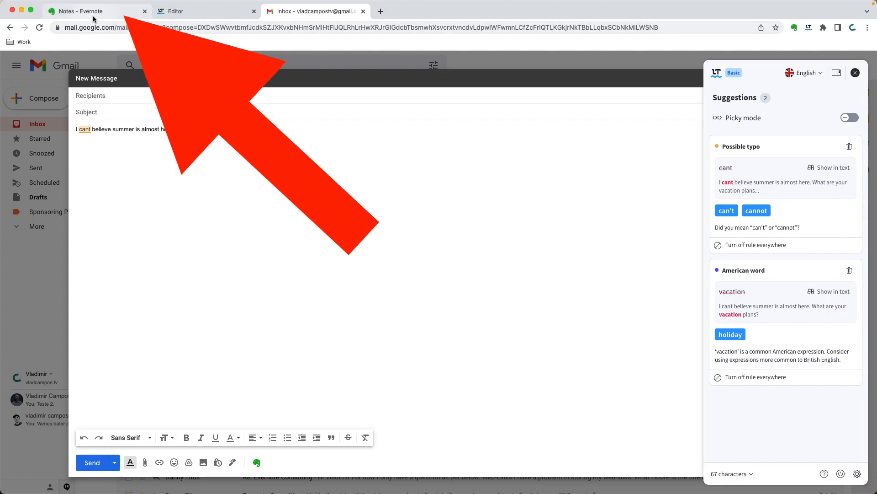
Step: From the Evernote tab, use the LanguageTool extension to open the Premium plans page
click(96, 11)
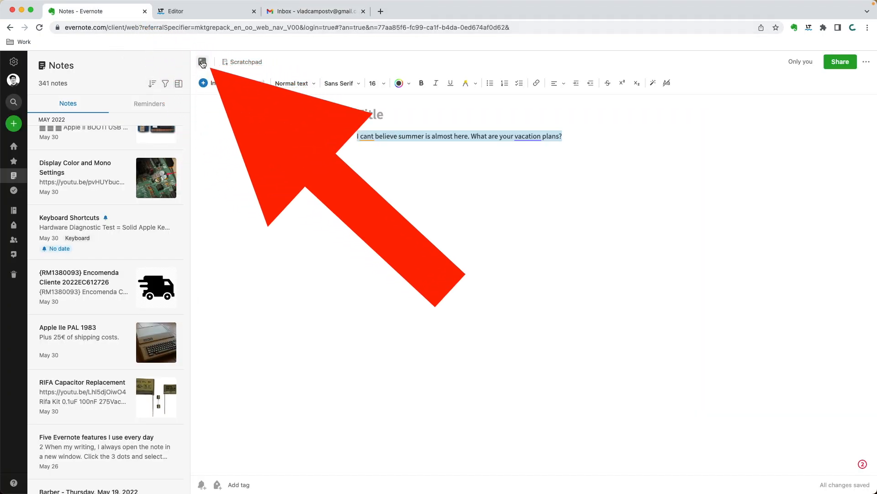
click(202, 62)
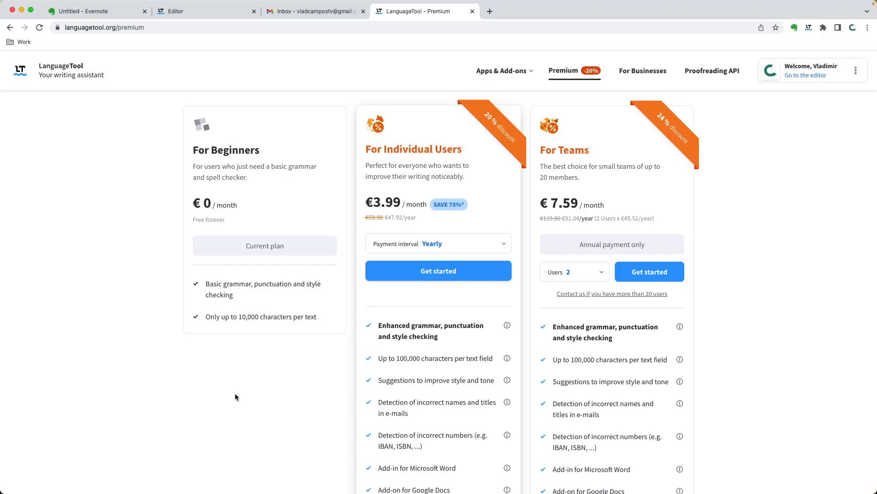
scroll(down, 3)
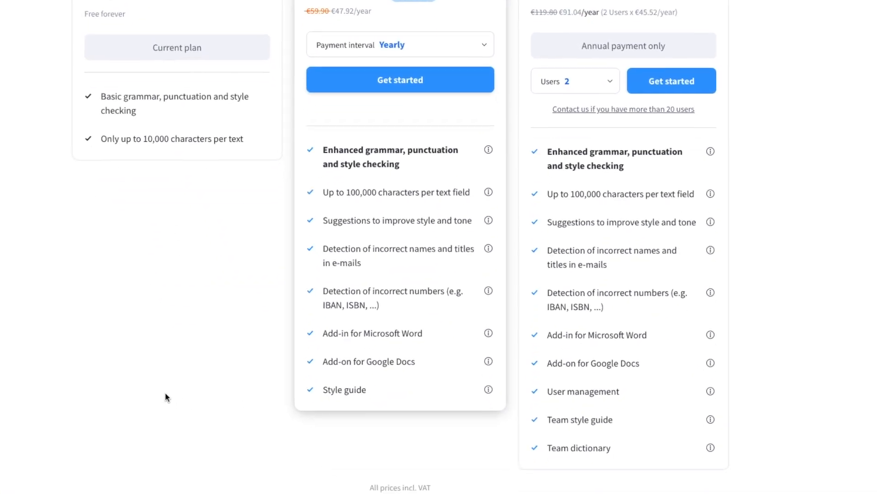
scroll(down, 3)
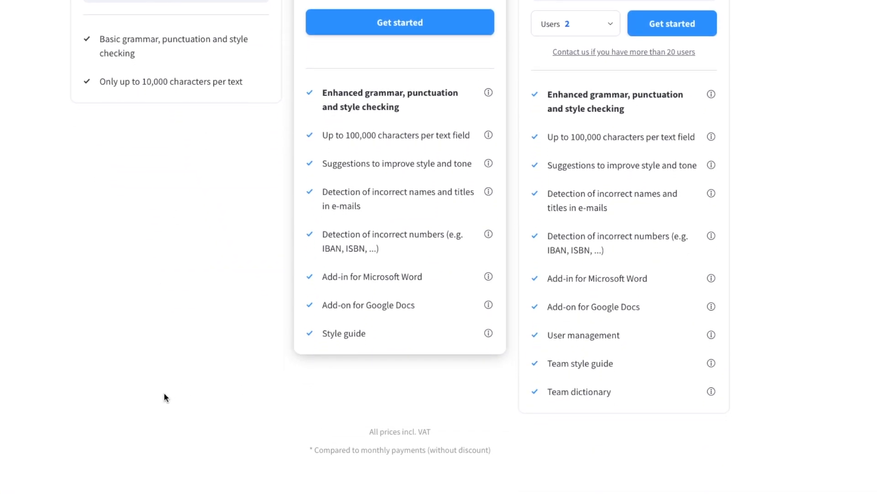